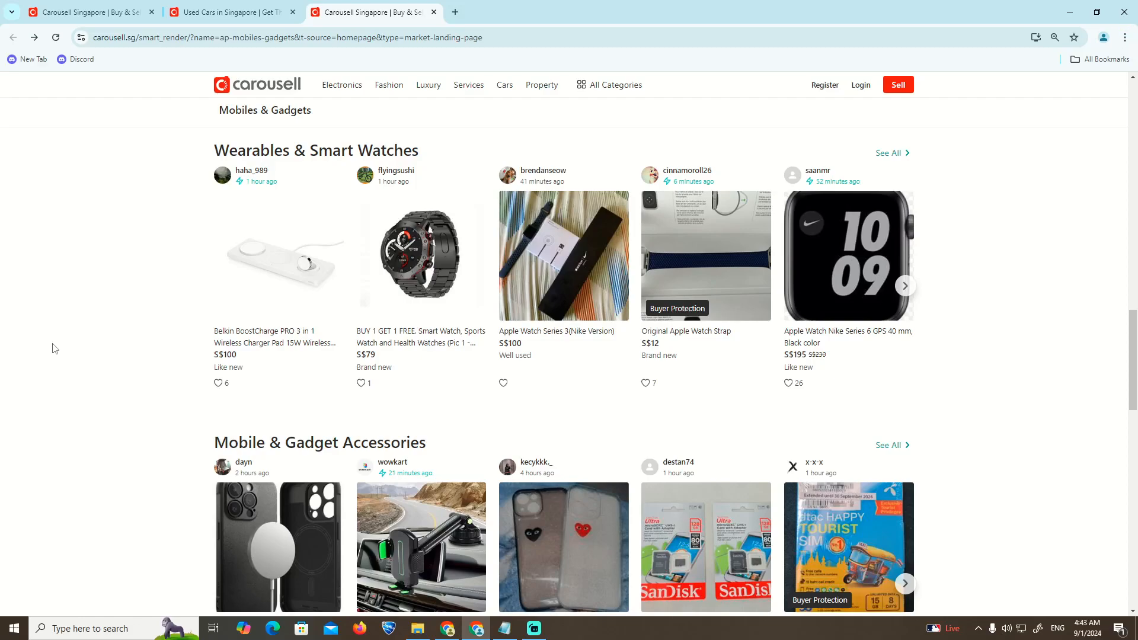
mouse_move(1123, 36)
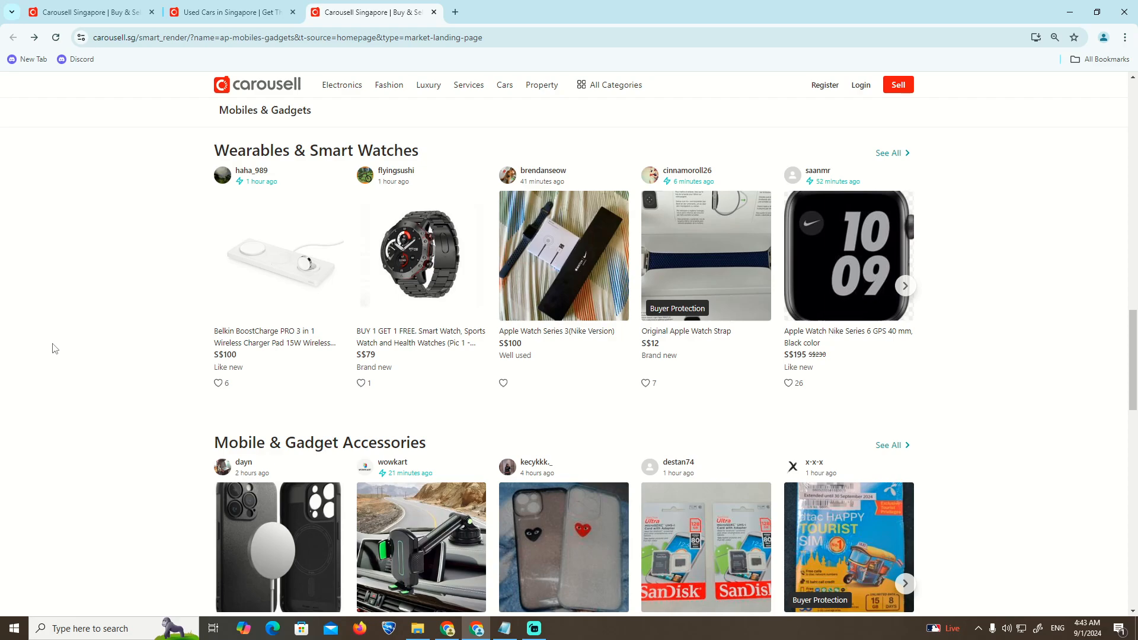
mouse_move(1125, 37)
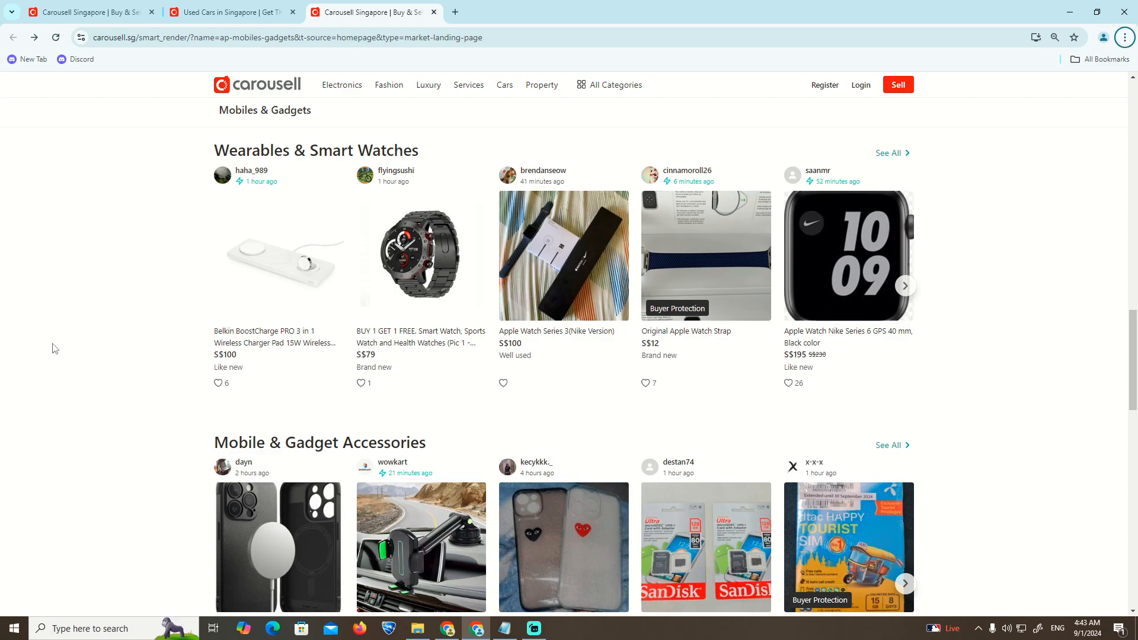
Scroll the Mobiles & Gadgets page, then return to the Carousell homepage listings feed
scroll("down", 3)
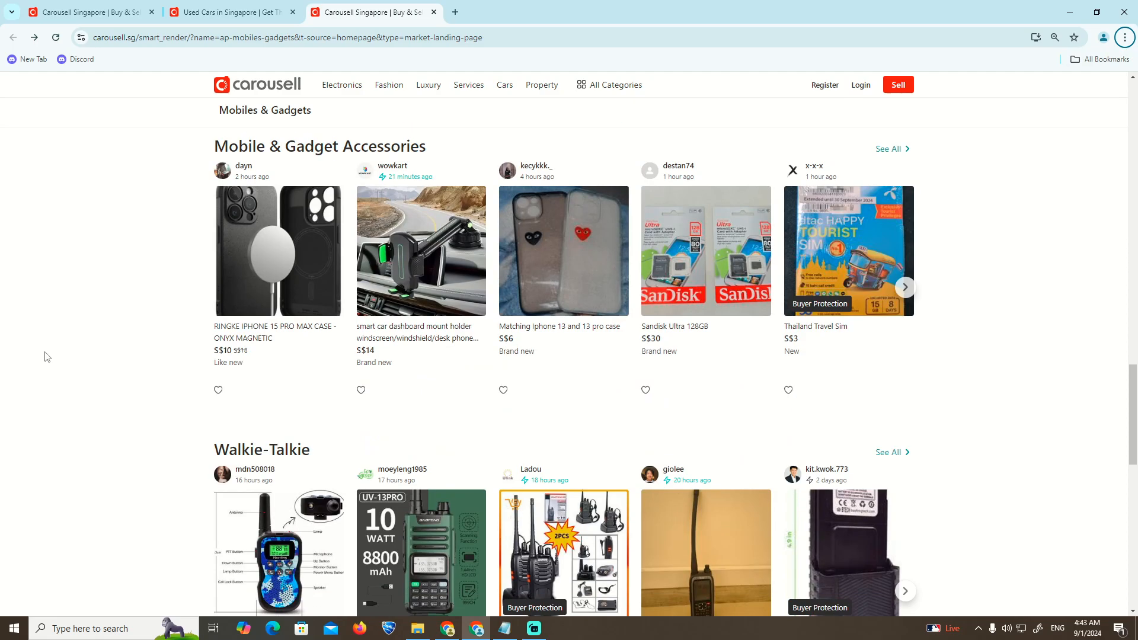
scroll("down", 3)
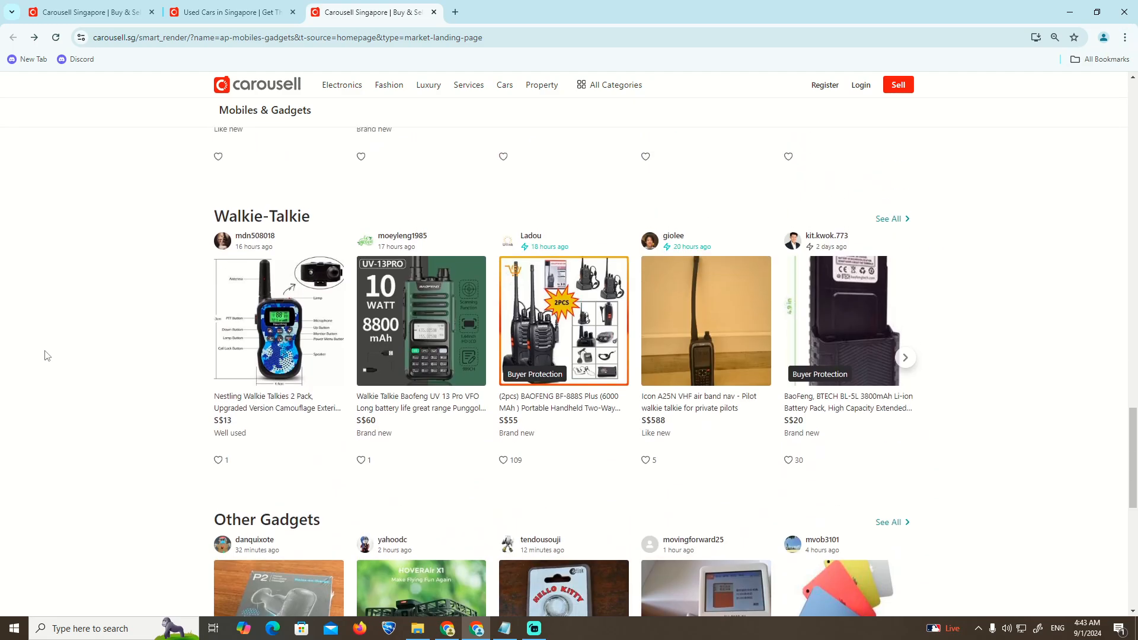
scroll("up", 3)
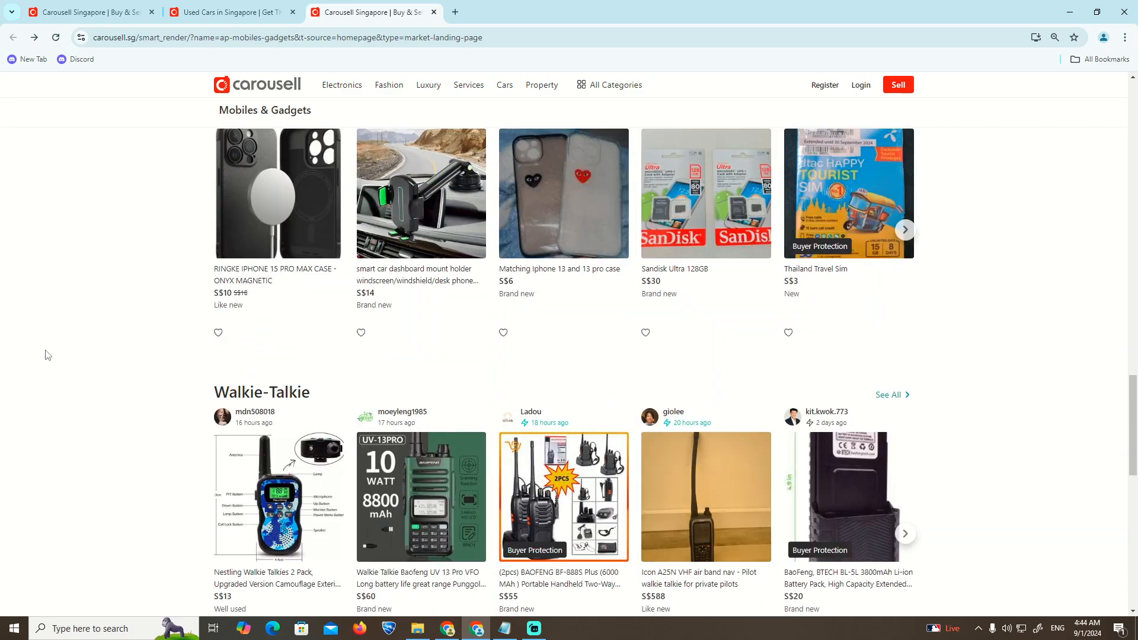
left_click(228, 13)
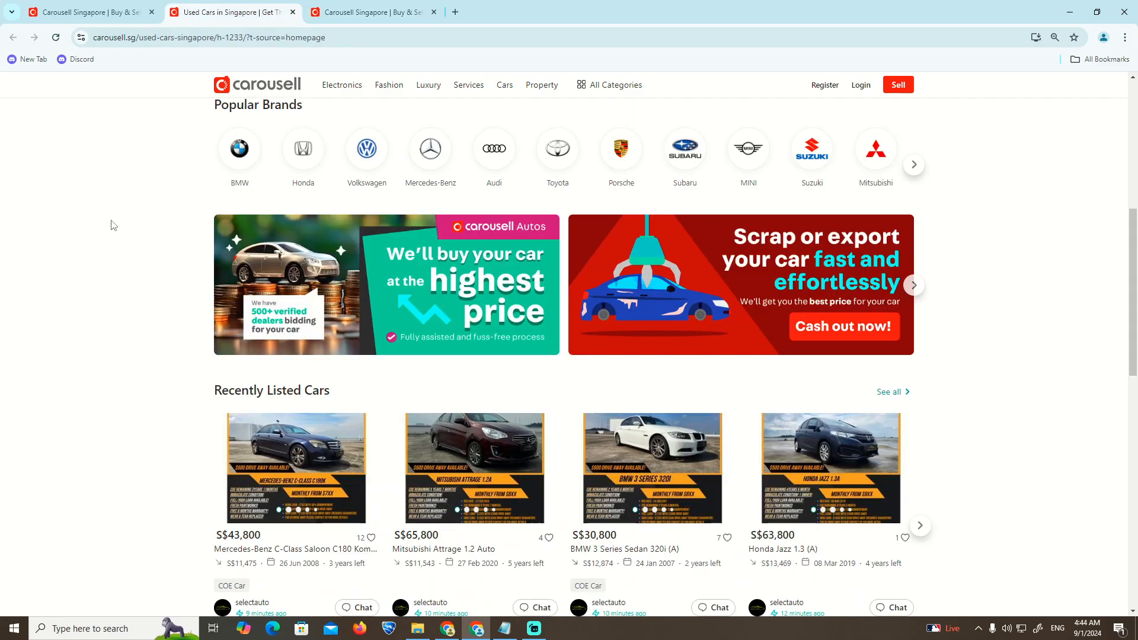
scroll("down", 3)
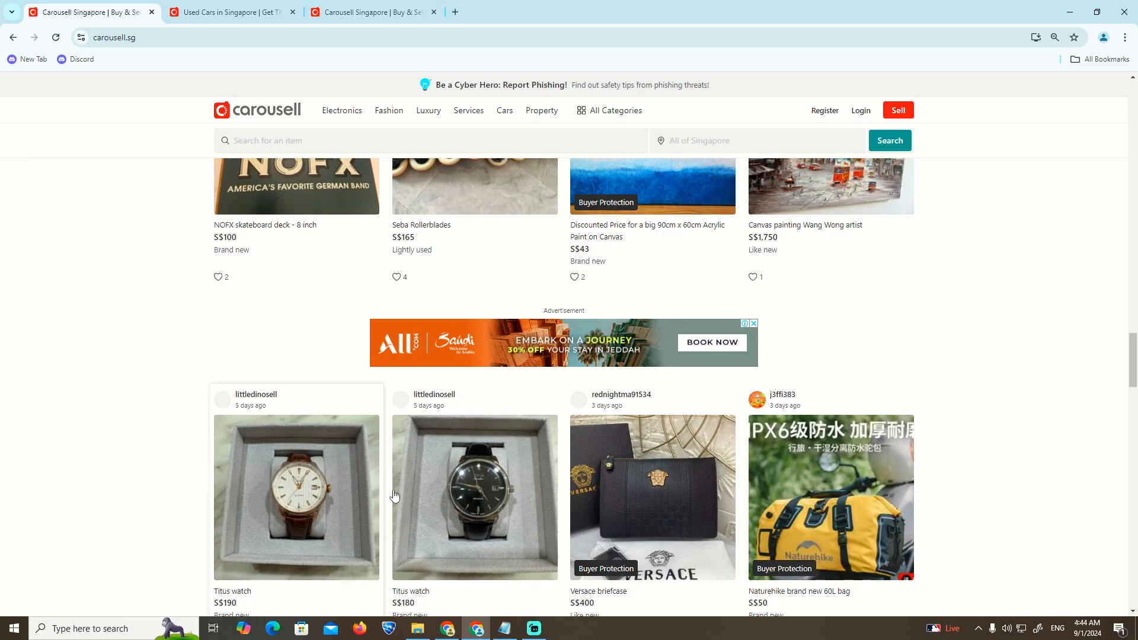
Bring up Notepad and highlight the Make Offer price-entry steps in the reserve note
left_click(504, 629)
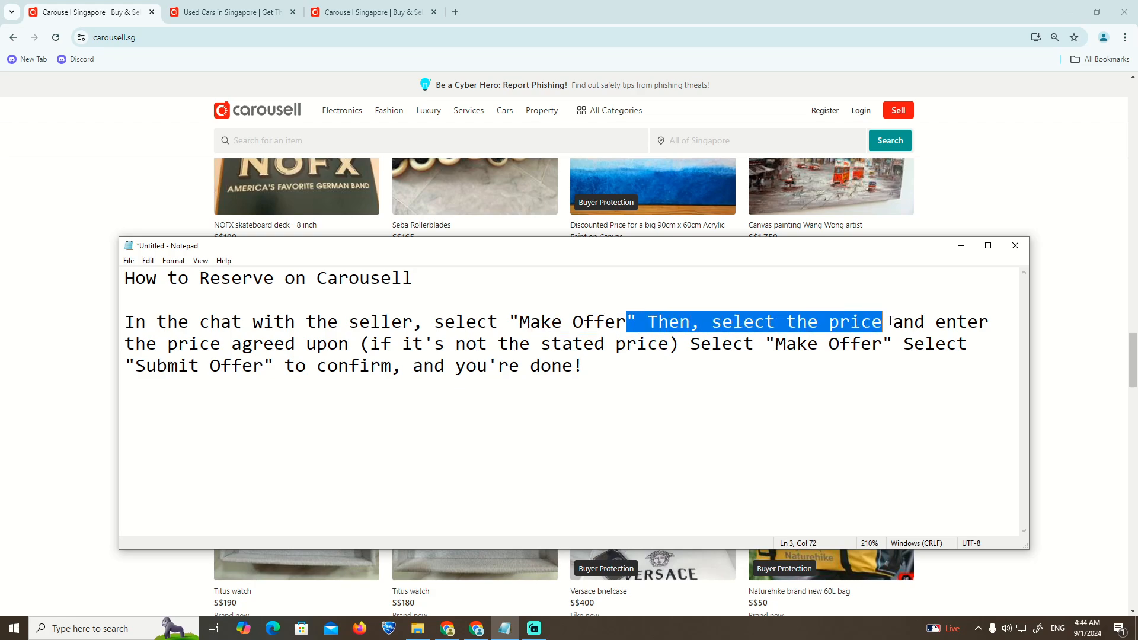
left_click_drag(882, 321, 349, 343)
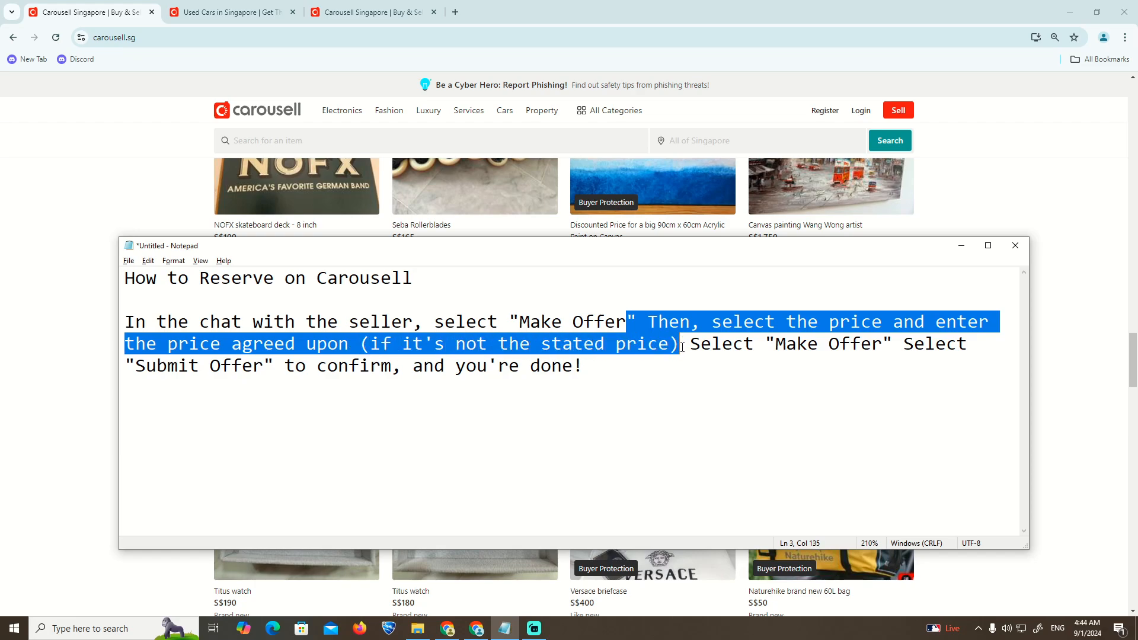
left_click_drag(692, 343, 937, 343)
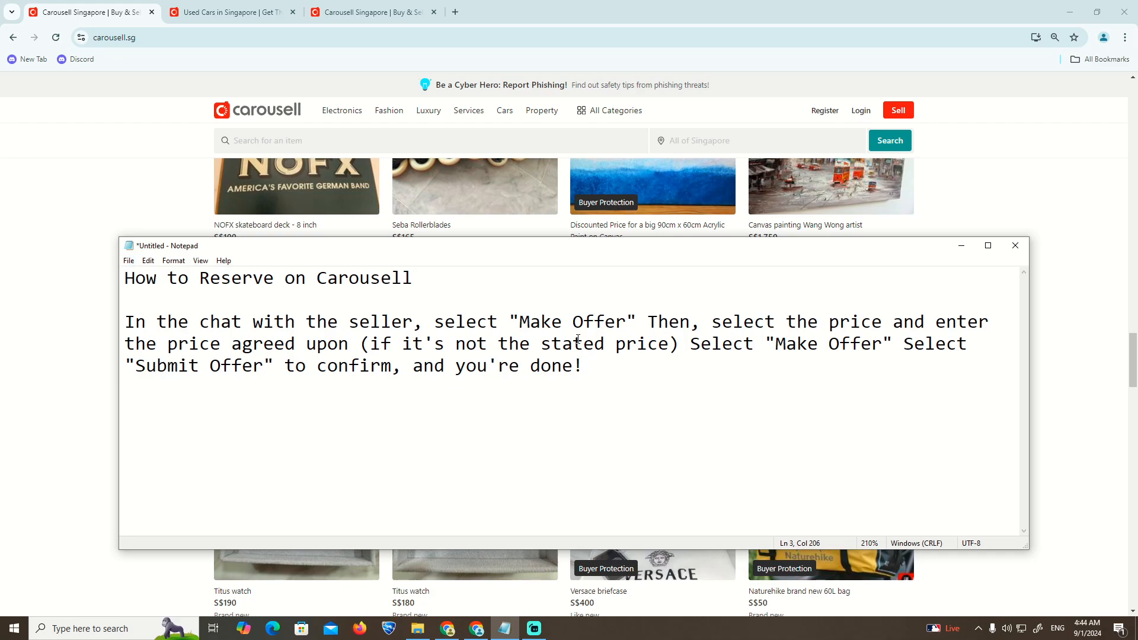
left_click(416, 278)
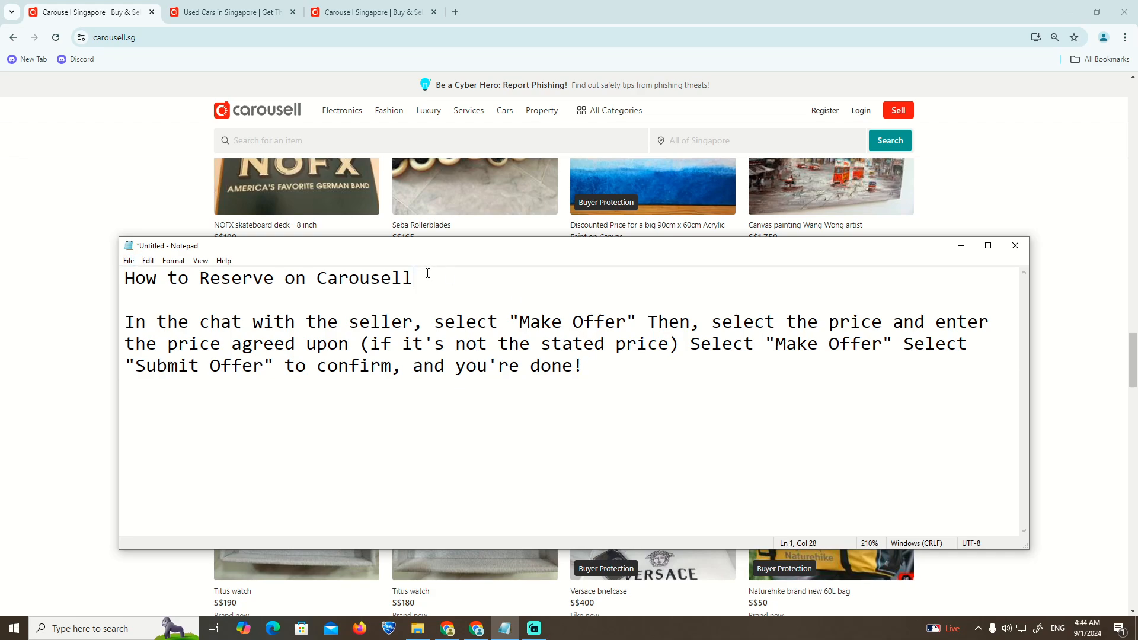